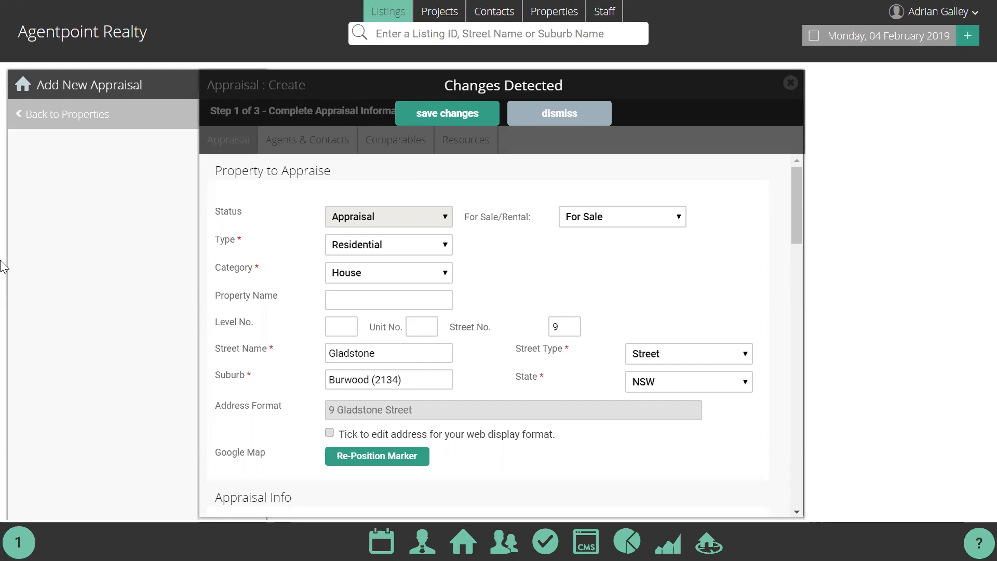
{"action": "mouse_move", "coordinate": [342, 247]}
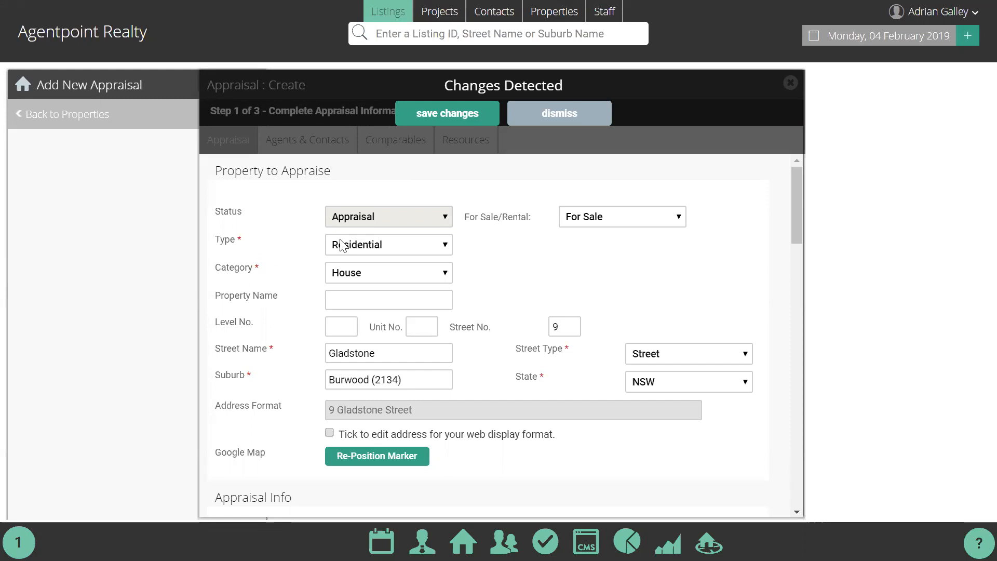
Review Step 1 of the appraisal form and keep the entered changes via the Changes Detected bar.
{"action": "scroll", "scroll_direction": "down", "scroll_amount": 3}
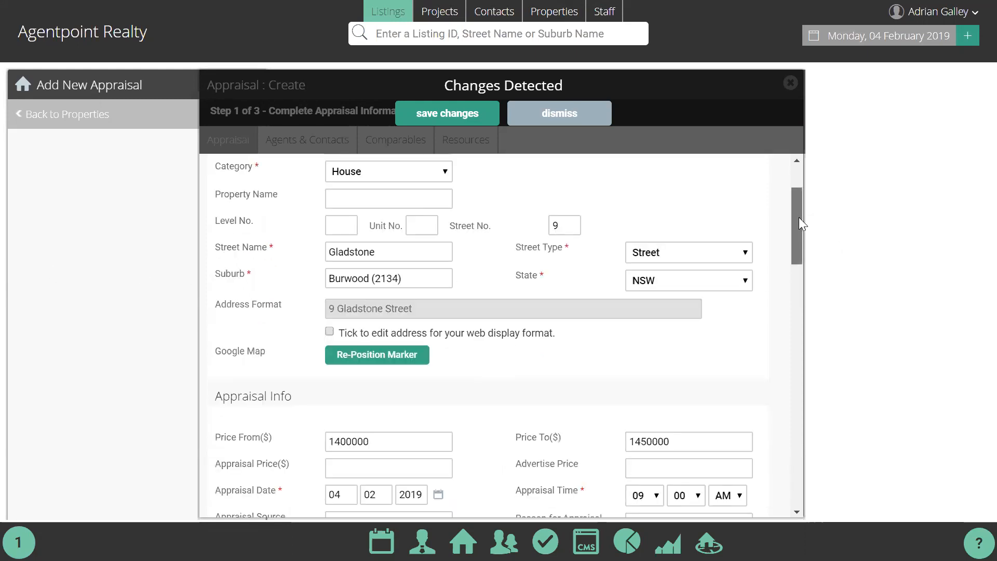
{"action": "scroll", "scroll_direction": "up", "scroll_amount": 3}
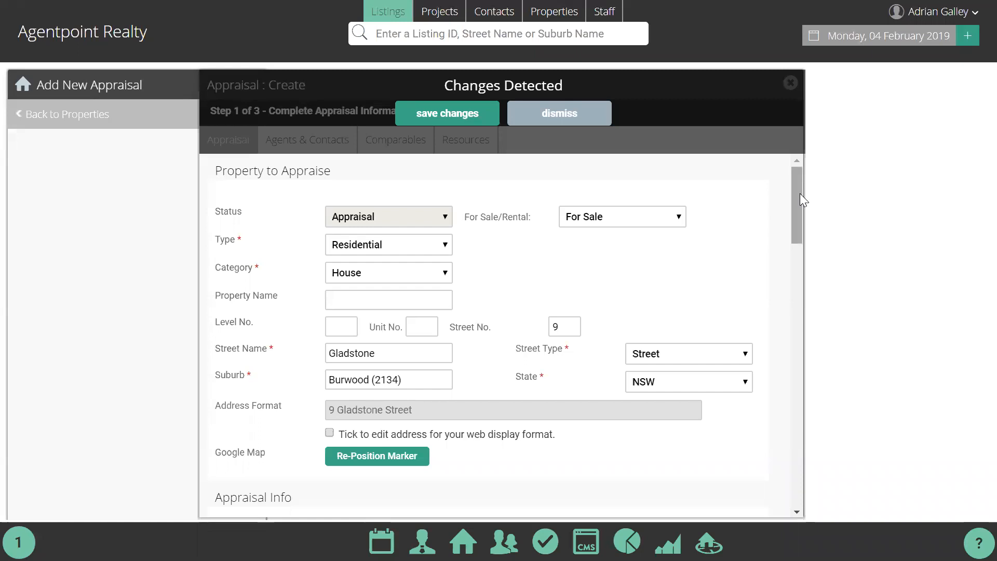
{"action": "scroll", "scroll_direction": "down", "scroll_amount": 3}
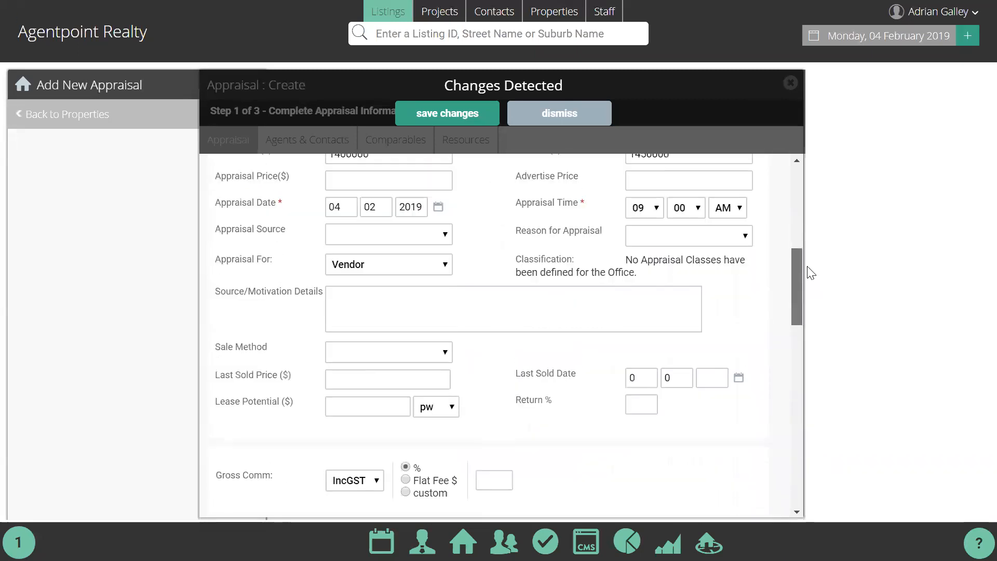
{"action": "scroll", "scroll_direction": "down", "scroll_amount": 3}
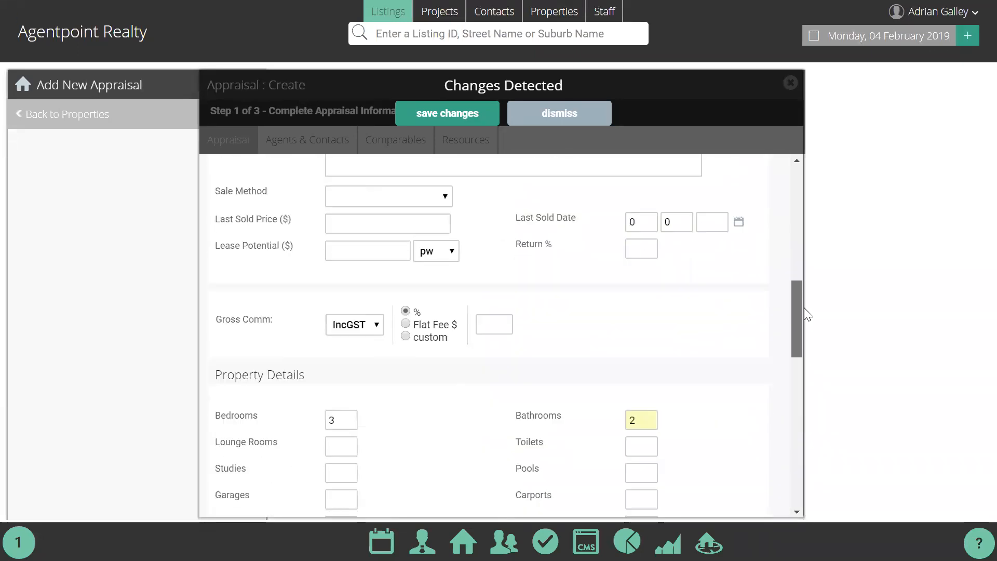
{"action": "scroll", "scroll_direction": "down", "scroll_amount": 3}
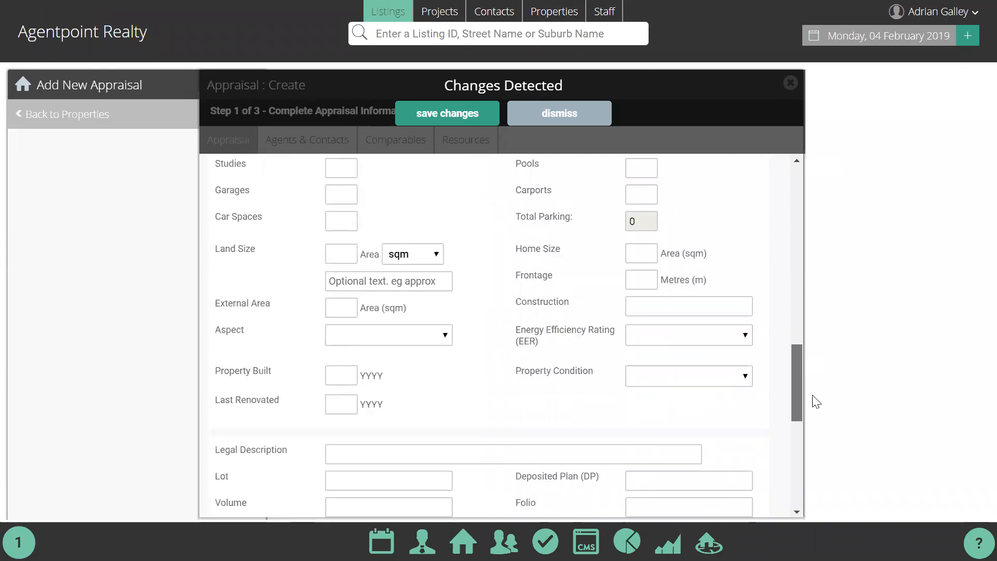
{"action": "left_click", "coordinate": [559, 113]}
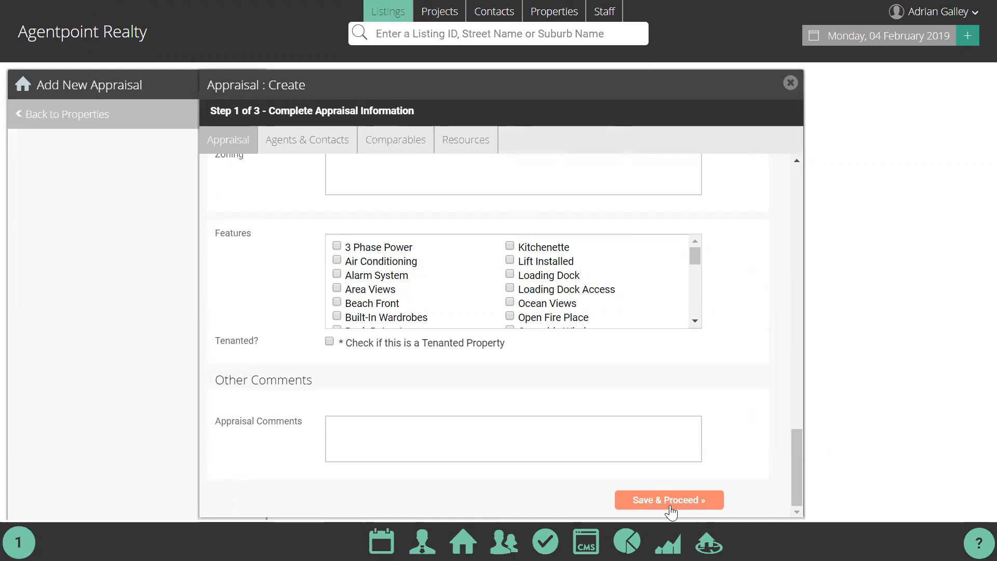
Proceed past the agents, comparable sales and photos steps without adding details.
{"action": "left_click", "coordinate": [668, 499]}
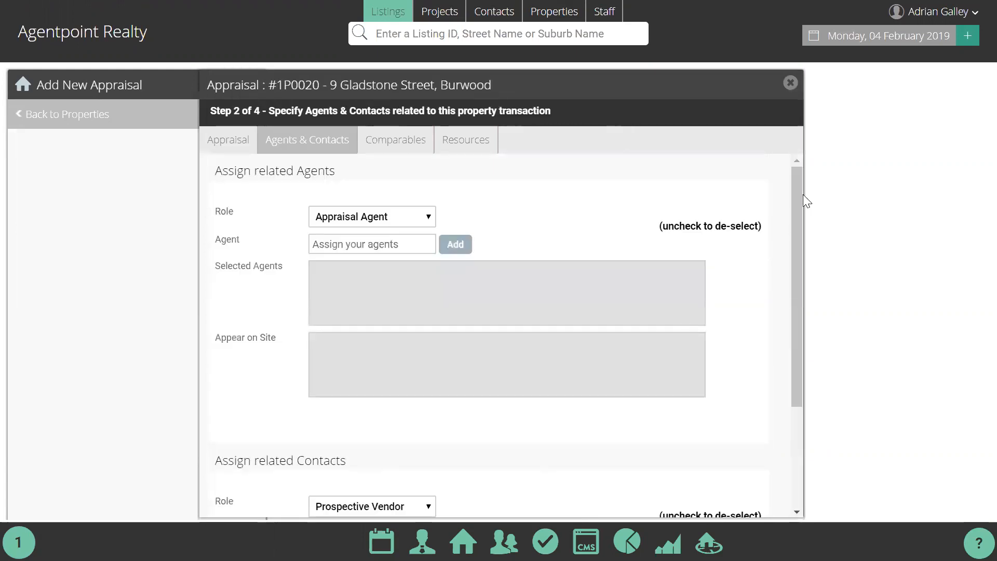
{"action": "scroll", "scroll_direction": "down", "scroll_amount": 3}
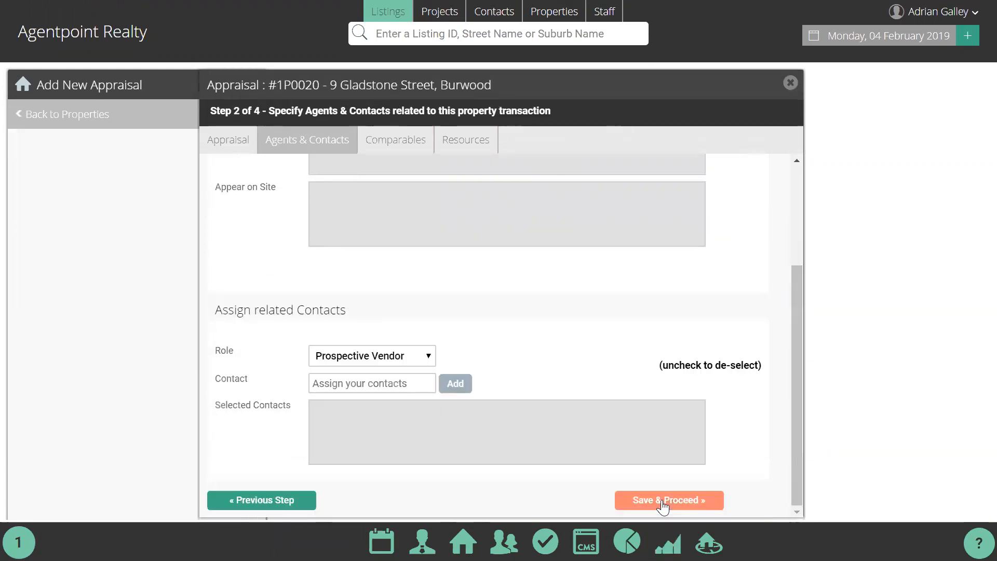
{"action": "left_click", "coordinate": [668, 500]}
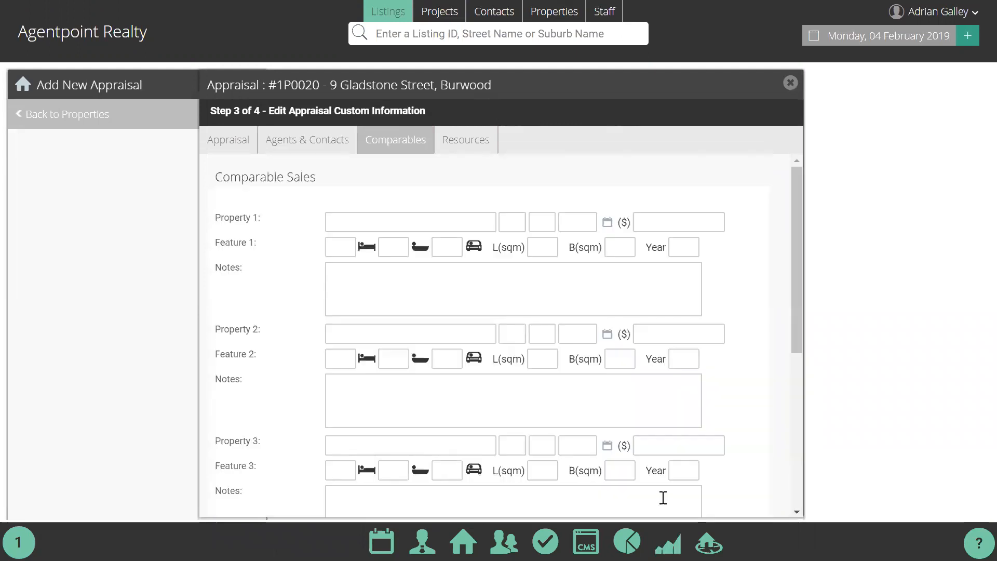
{"action": "scroll", "scroll_direction": "down", "scroll_amount": 3}
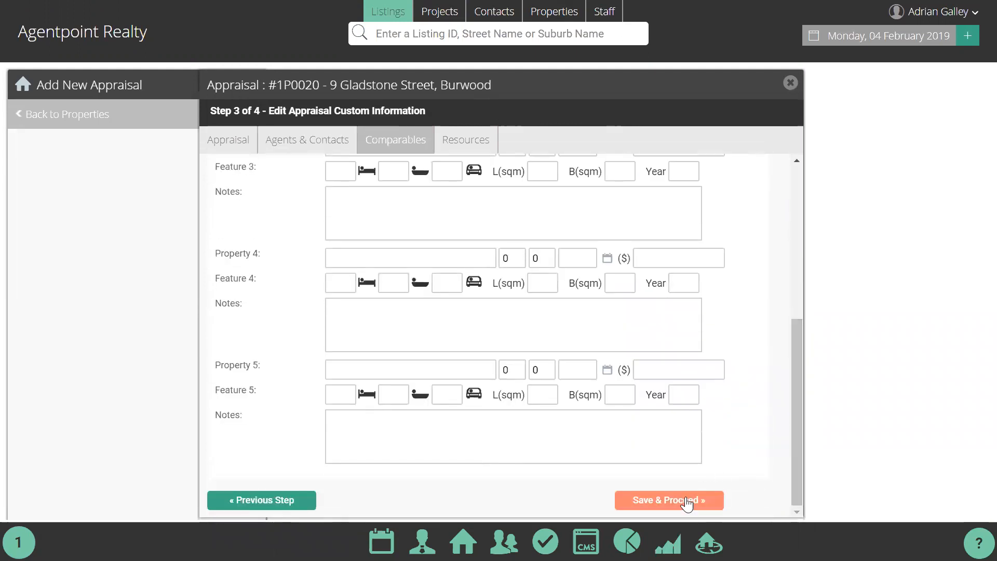
{"action": "left_click", "coordinate": [668, 499]}
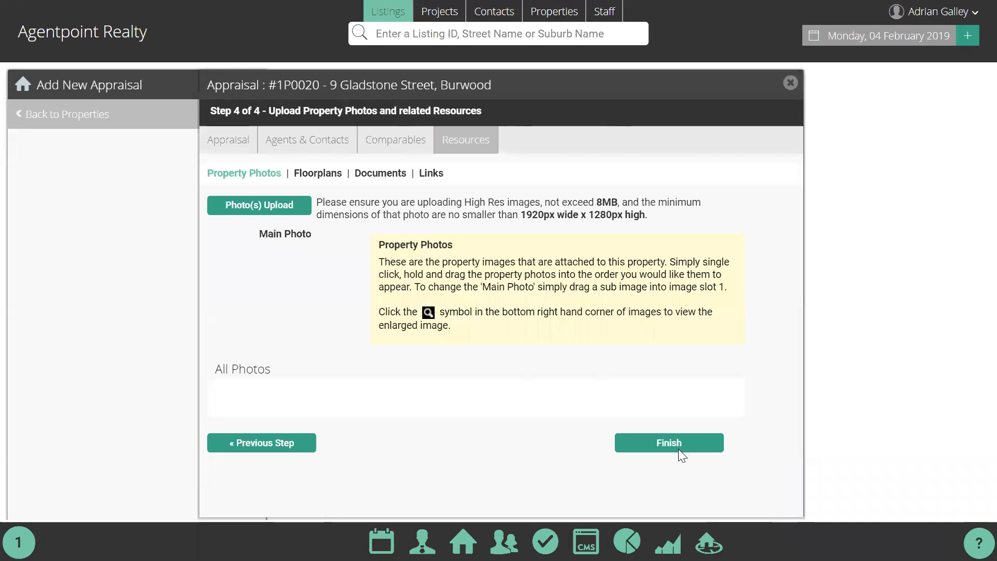
Finish the appraisal and acknowledge the Success confirmation, landing on record #1P0020.
{"action": "left_click", "coordinate": [668, 442]}
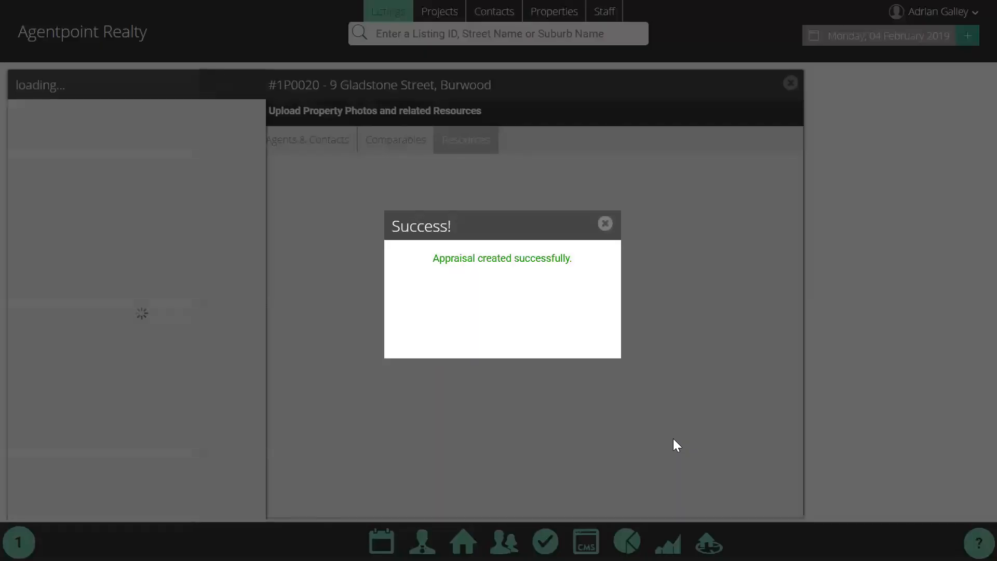
{"action": "left_click", "coordinate": [605, 223]}
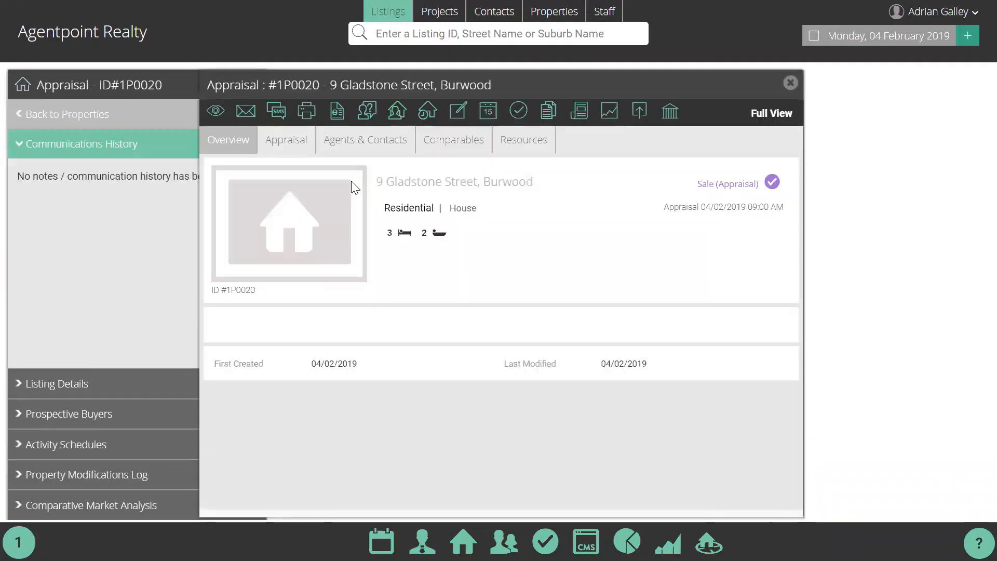
{"action": "left_click", "coordinate": [286, 140]}
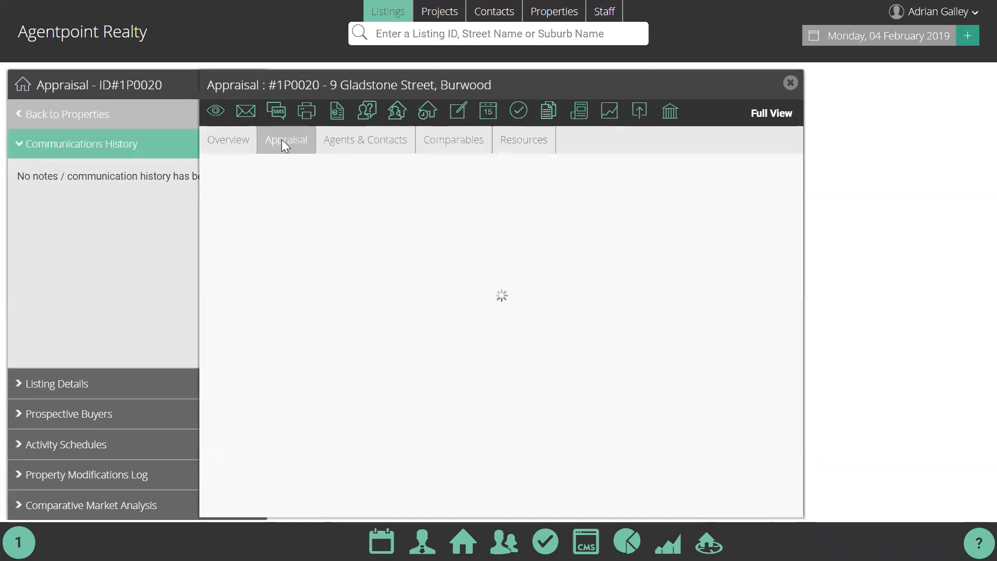
{"action": "left_click", "coordinate": [286, 140]}
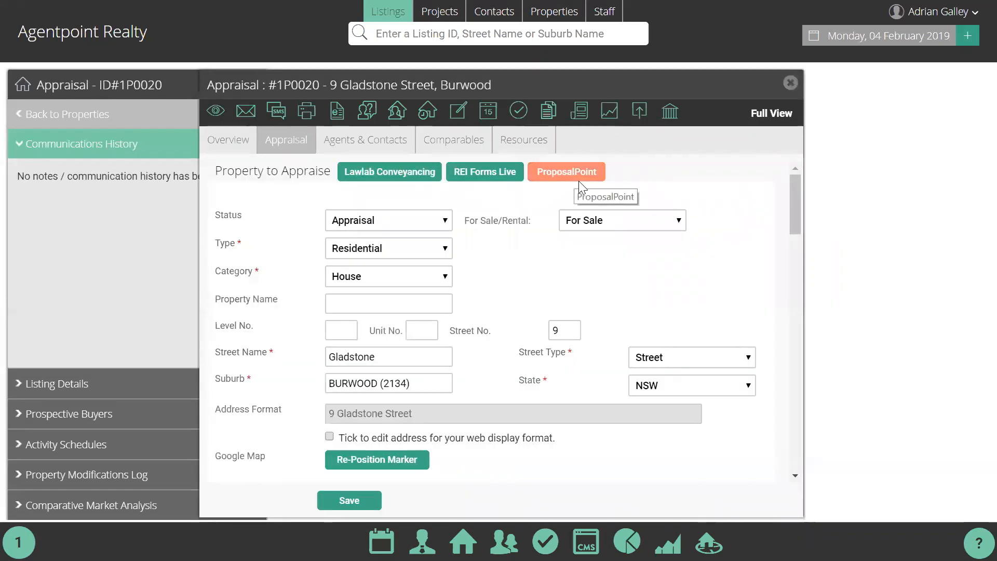
{"action": "mouse_move", "coordinate": [568, 283]}
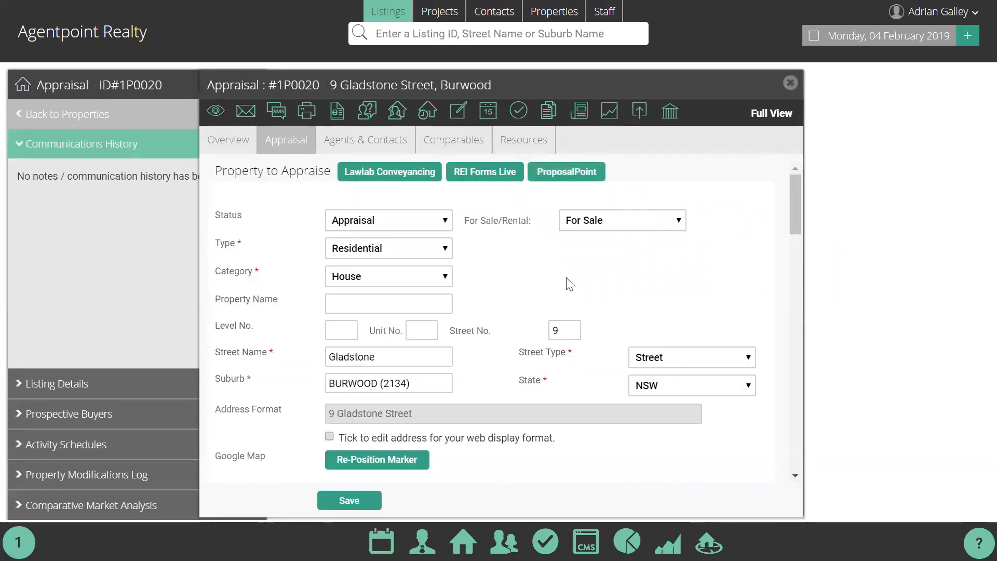
{"action": "mouse_move", "coordinate": [574, 296]}
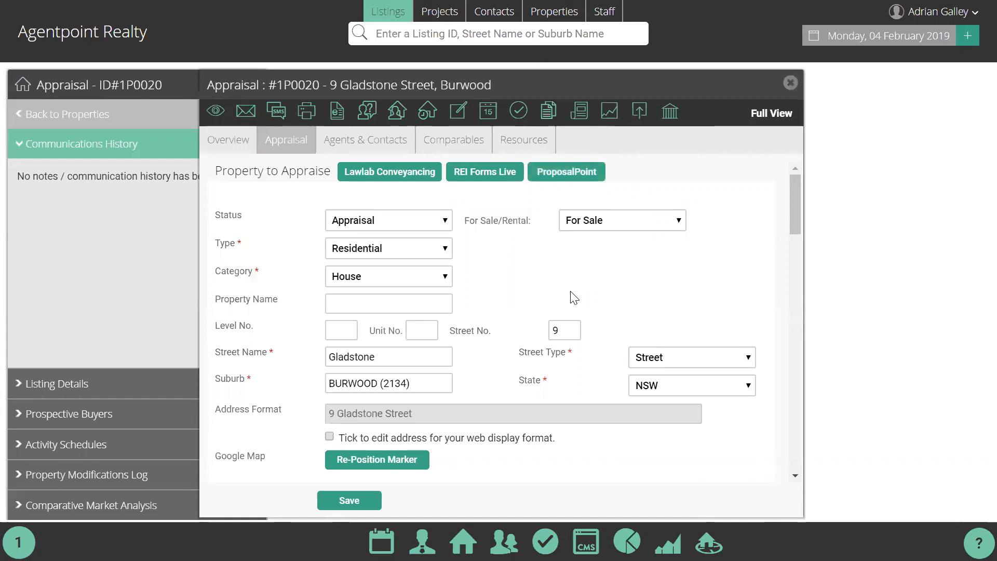
{"action": "mouse_move", "coordinate": [566, 171]}
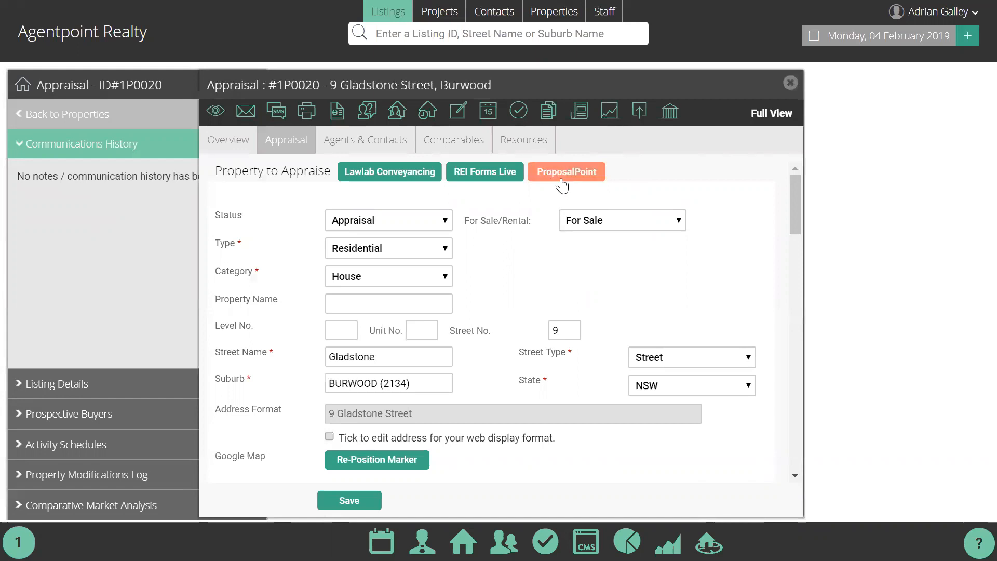
{"action": "left_click", "coordinate": [565, 171]}
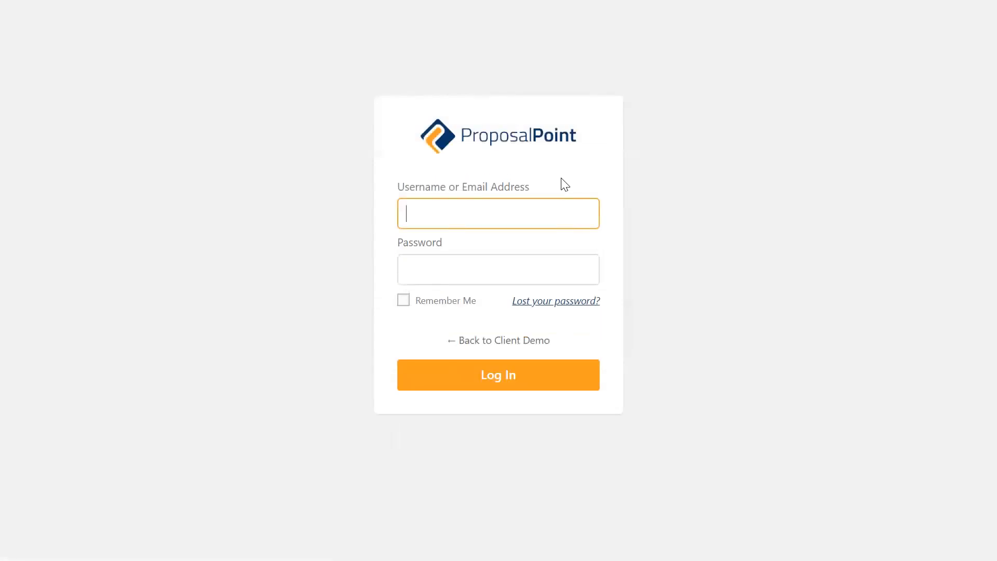
Log into ProposalPoint as agent41, landing on a new proposal with the address pre-filled.
{"action": "type", "text": "agent41"}
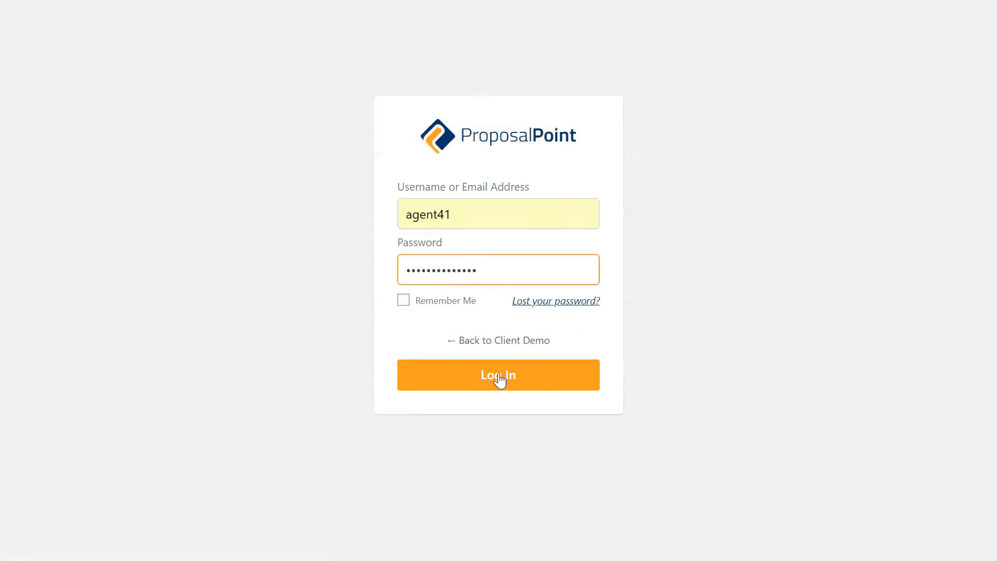
{"action": "left_click", "coordinate": [497, 375]}
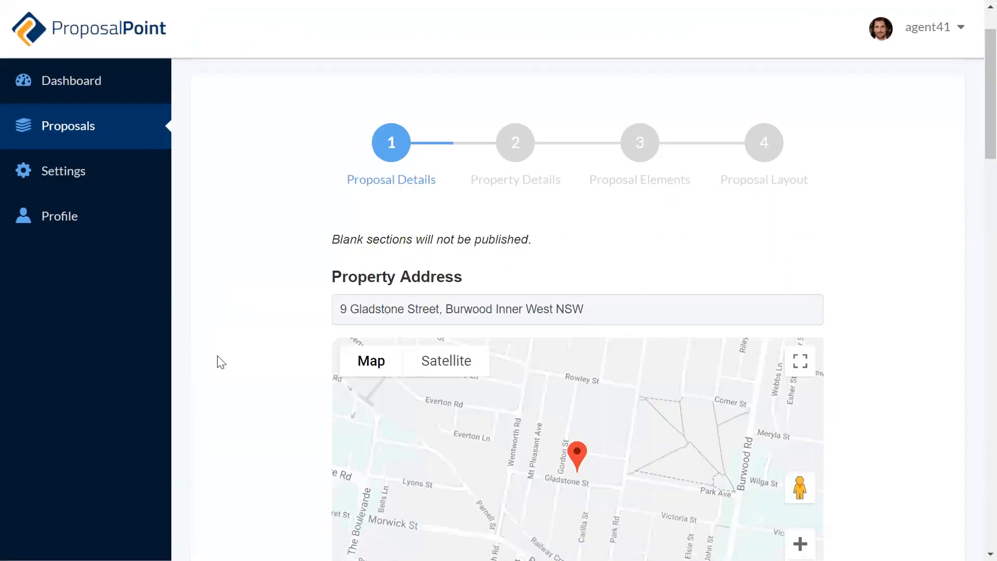
Assign the listing agent and choose Auction Campaign as the method of sale.
{"action": "scroll", "scroll_direction": "down", "scroll_amount": 3}
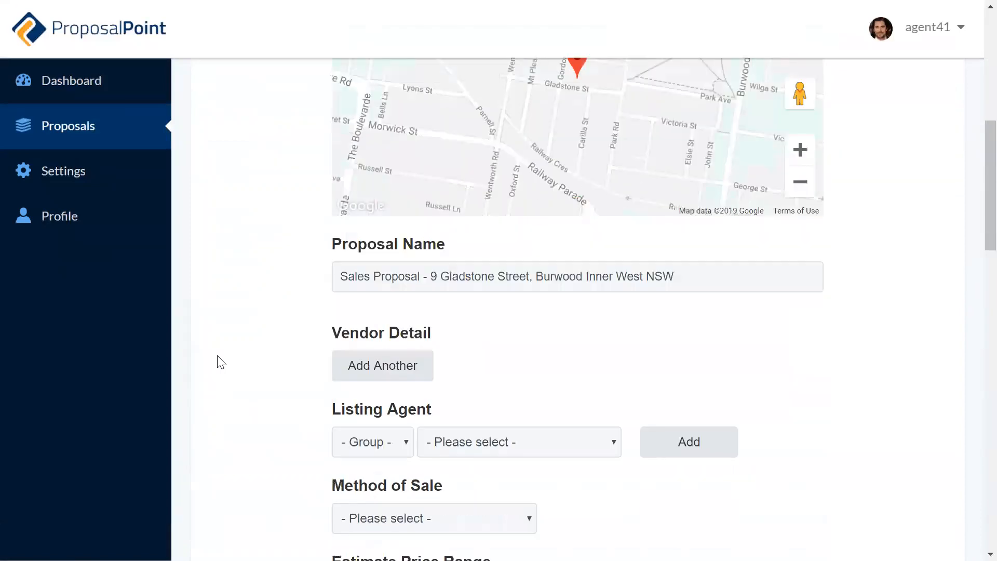
{"action": "scroll", "scroll_direction": "down", "scroll_amount": 3}
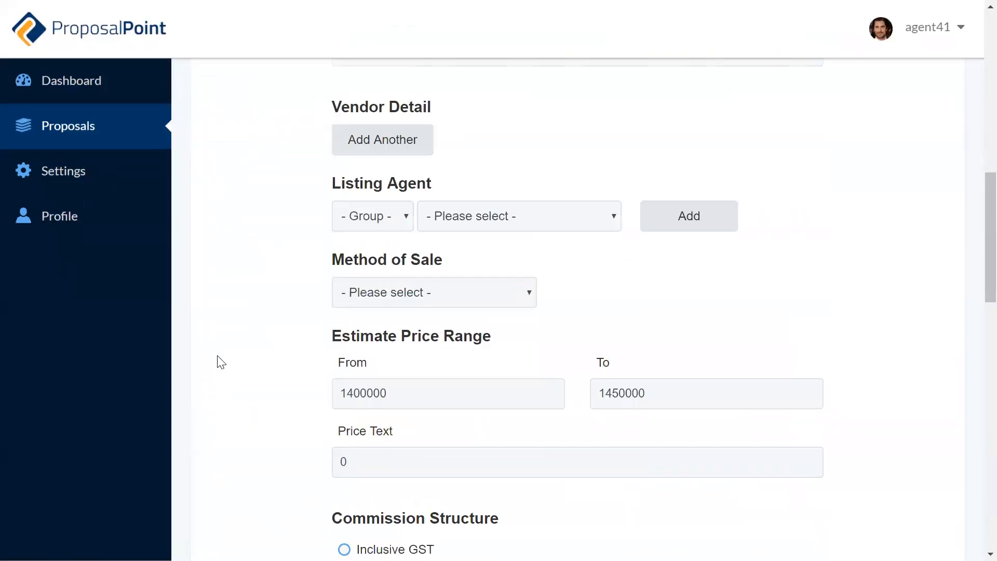
{"action": "mouse_move", "coordinate": [539, 218]}
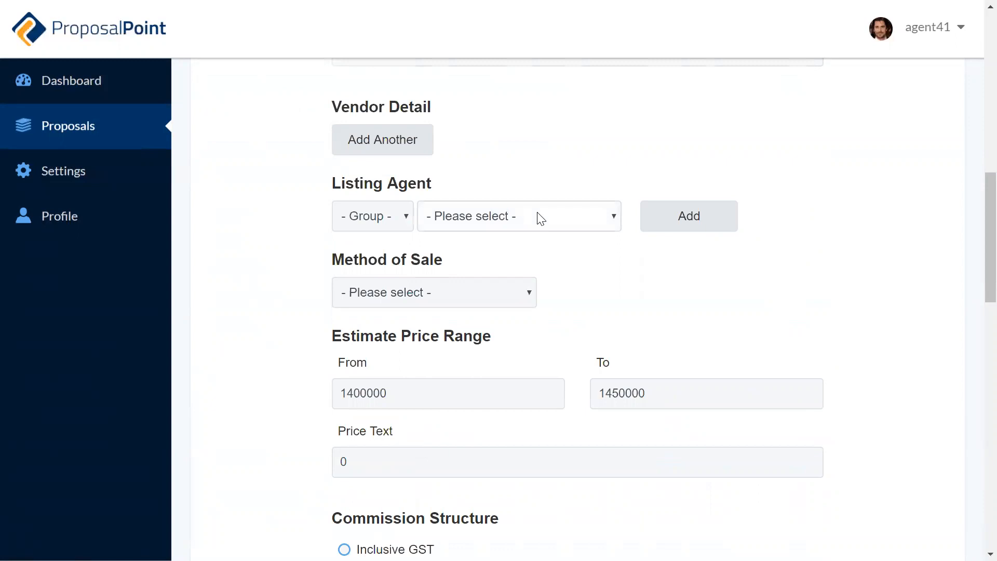
{"action": "left_click", "coordinate": [518, 216]}
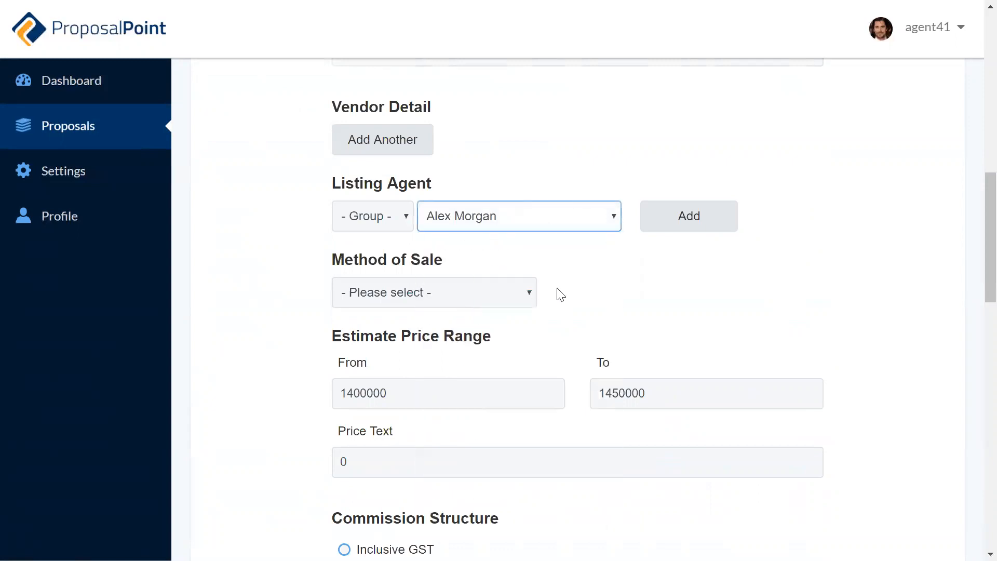
{"action": "left_click", "coordinate": [435, 291]}
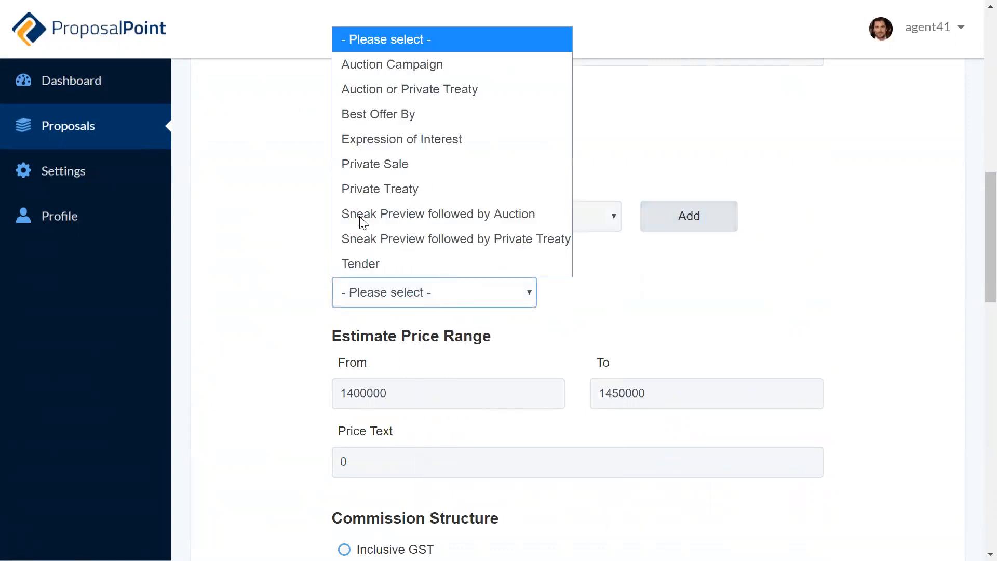
{"action": "left_click", "coordinate": [392, 63]}
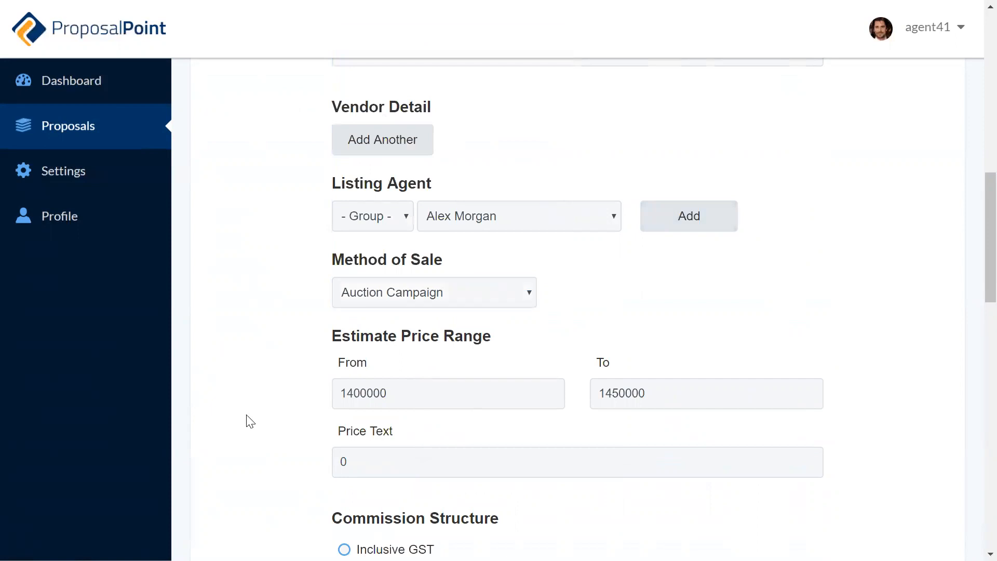
Set a percentage commission of 2.2 and continue to the Property Details step.
{"action": "scroll", "scroll_direction": "down", "scroll_amount": 3}
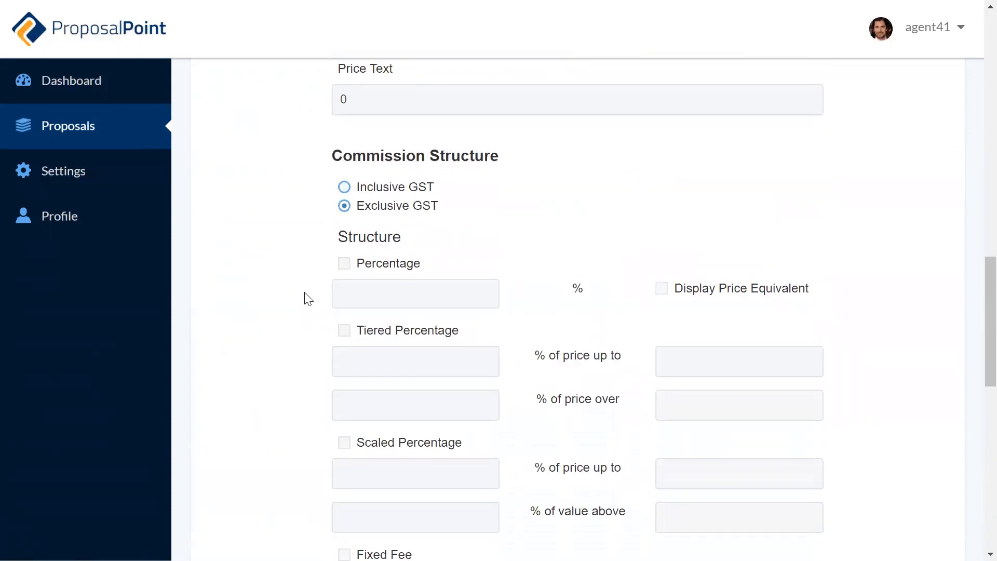
{"action": "left_click", "coordinate": [344, 263]}
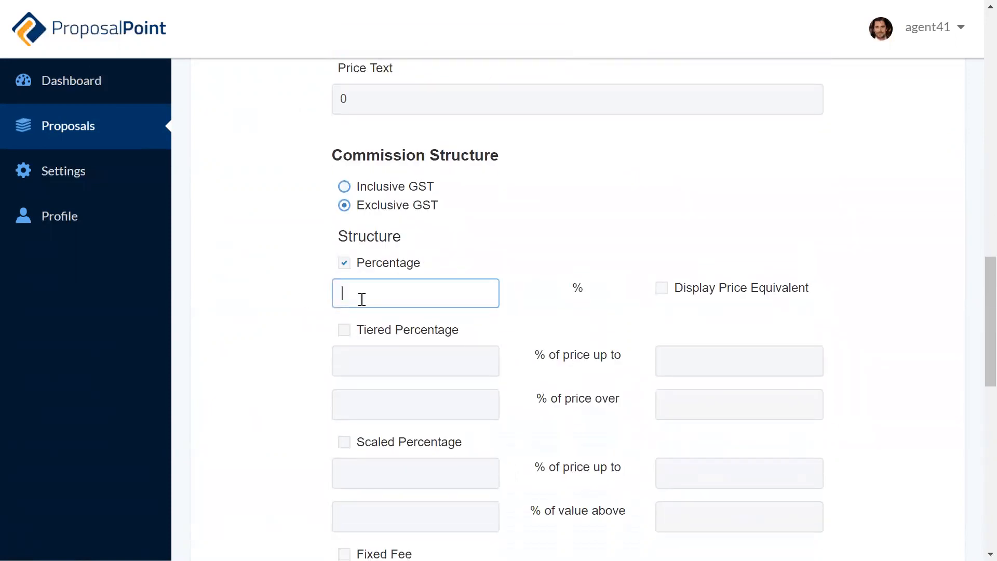
{"action": "type", "text": "2.2"}
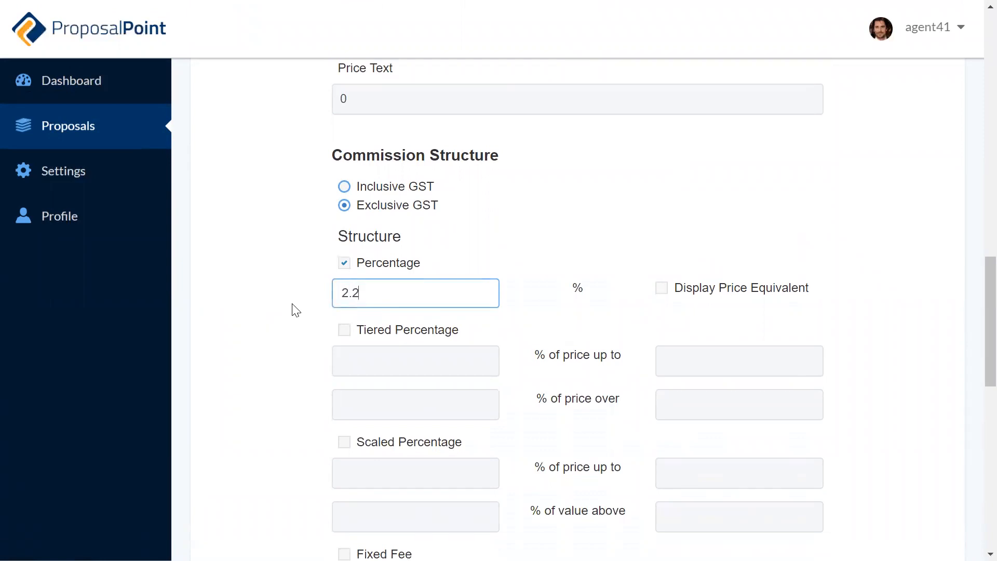
{"action": "scroll", "scroll_direction": "down", "scroll_amount": 3}
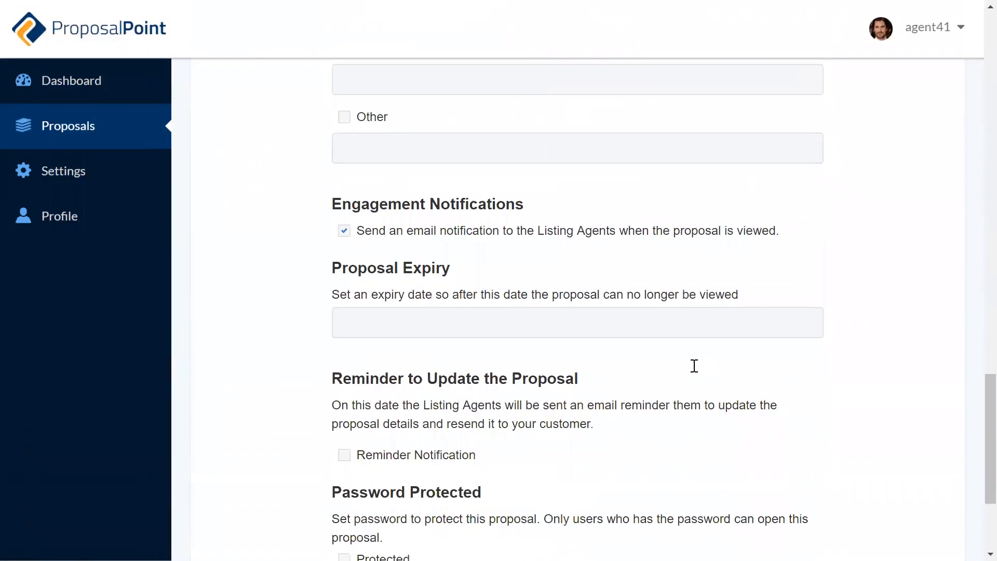
{"action": "left_click", "coordinate": [515, 57]}
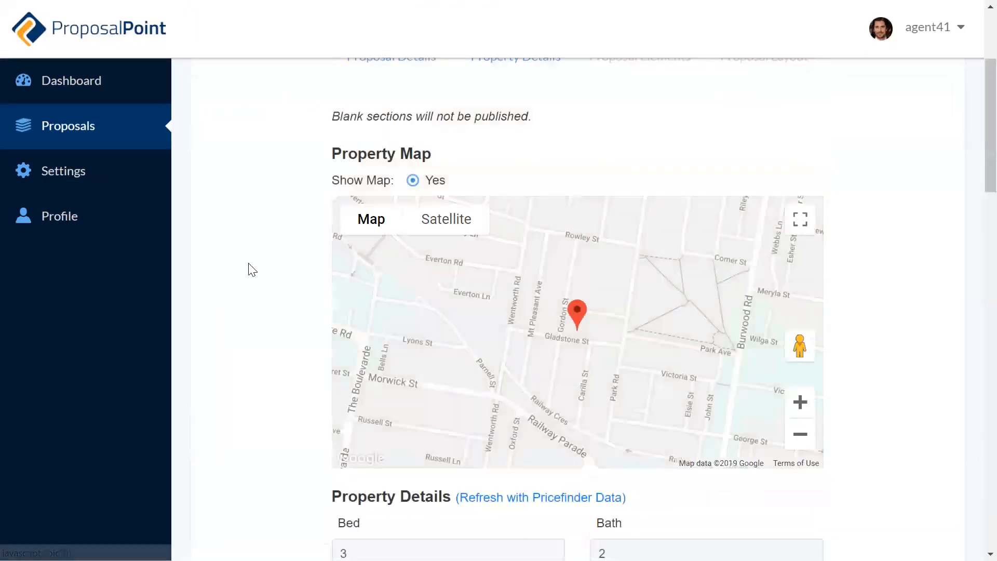
Start a Comparable Sold Listings property search from the Property Details step.
{"action": "scroll", "scroll_direction": "down", "scroll_amount": 3}
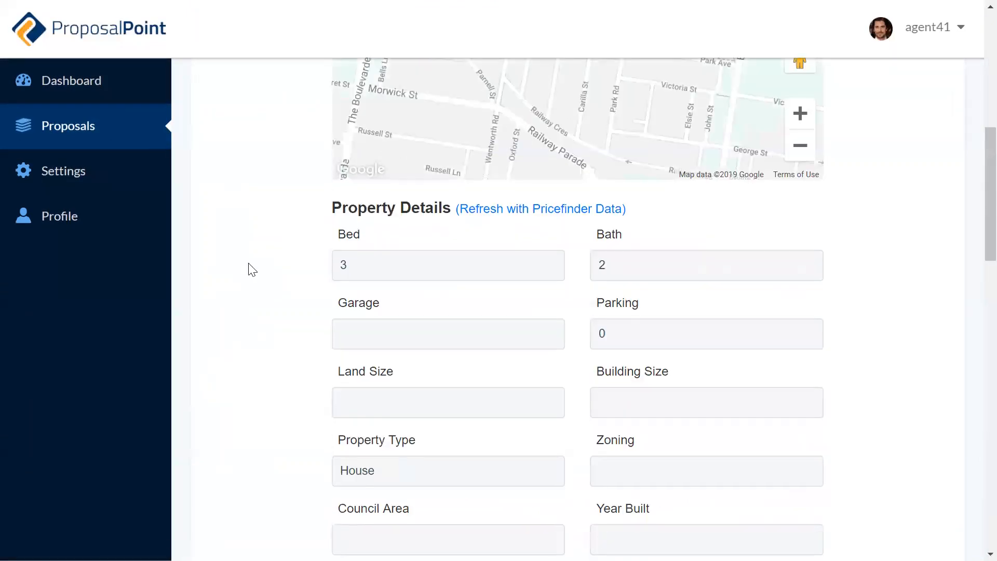
{"action": "scroll", "scroll_direction": "down", "scroll_amount": 3}
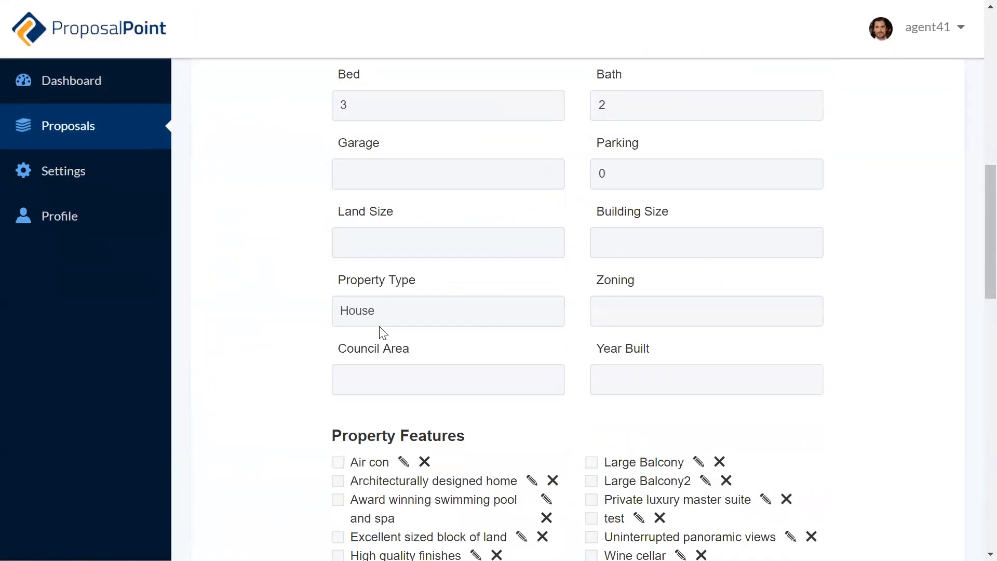
{"action": "scroll", "scroll_direction": "up", "scroll_amount": 3}
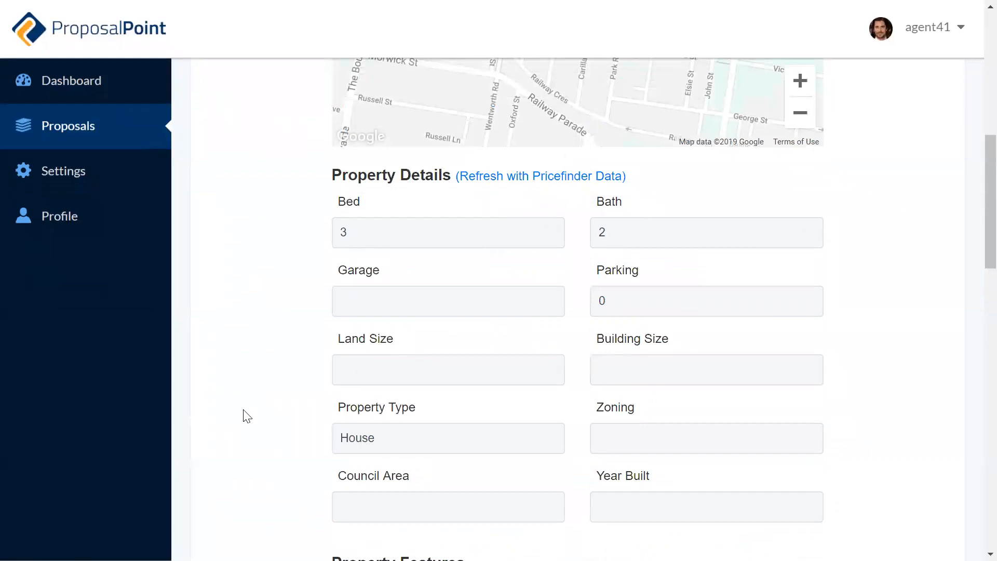
{"action": "mouse_move", "coordinate": [518, 182]}
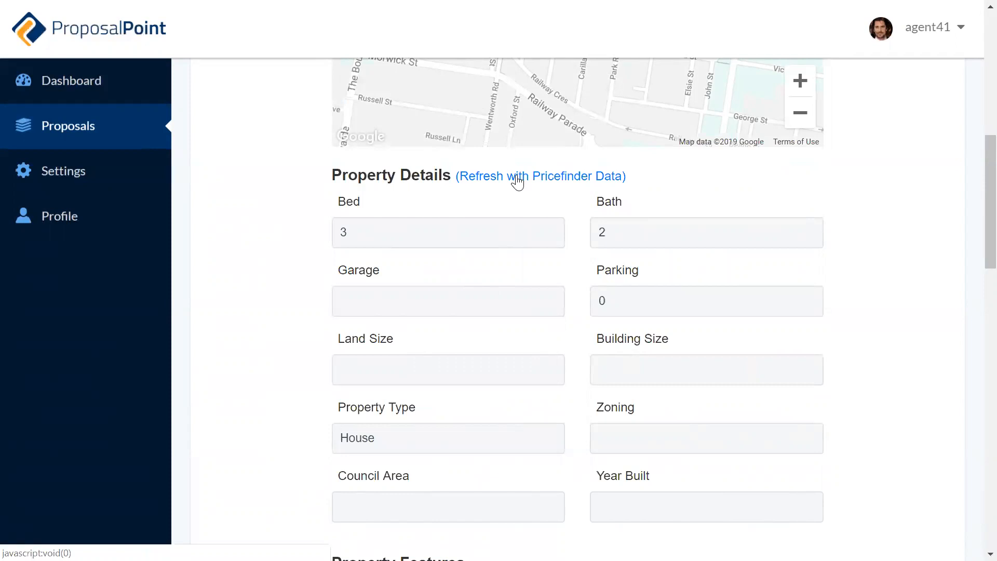
{"action": "mouse_move", "coordinate": [254, 336]}
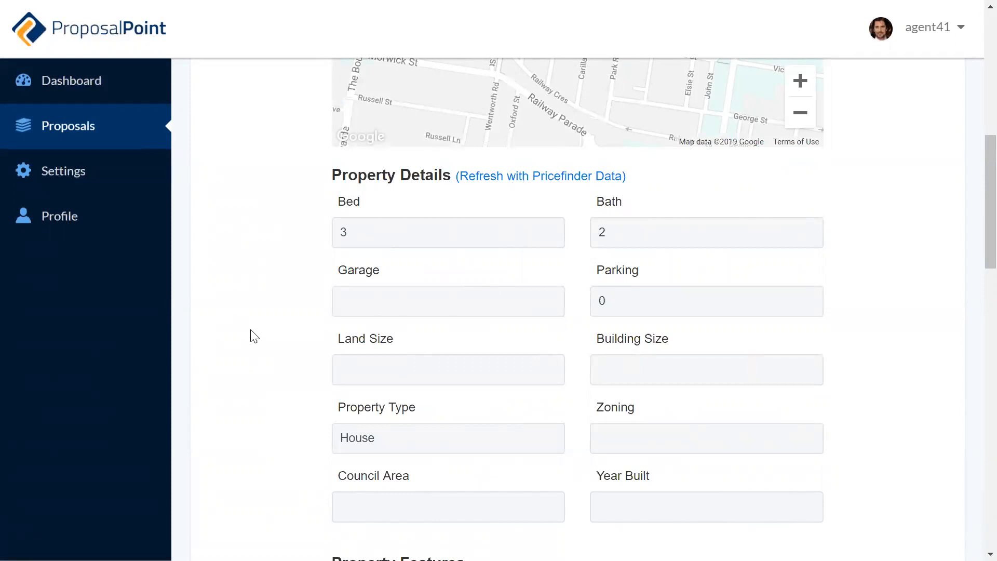
{"action": "scroll", "scroll_direction": "down", "scroll_amount": 3}
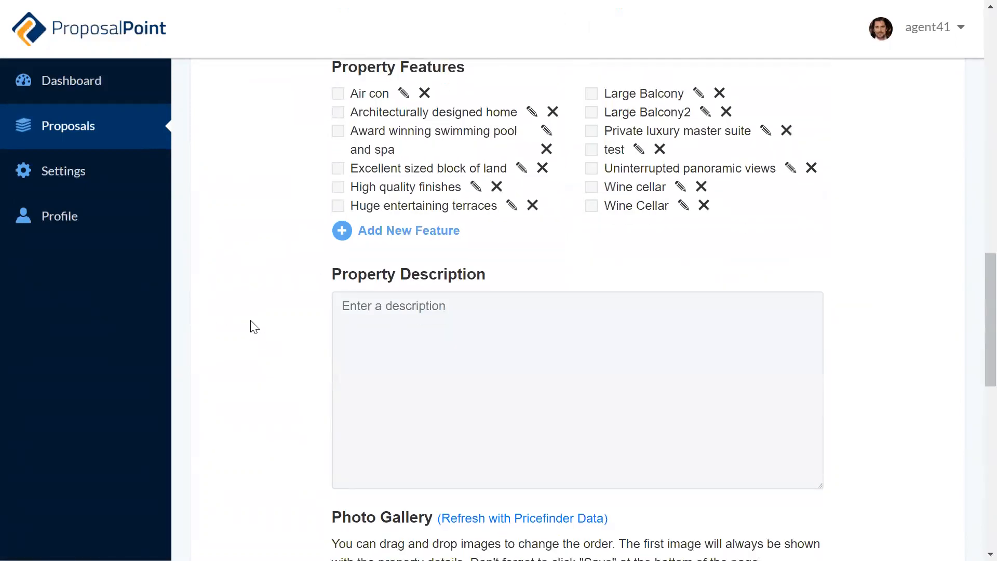
{"action": "scroll", "scroll_direction": "down", "scroll_amount": 3}
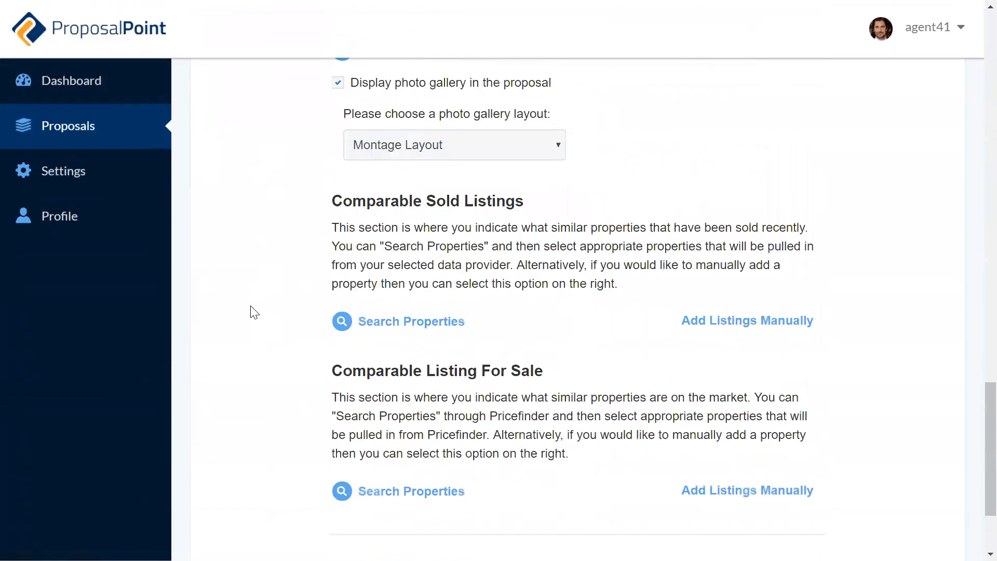
{"action": "scroll", "scroll_direction": "down", "scroll_amount": 3}
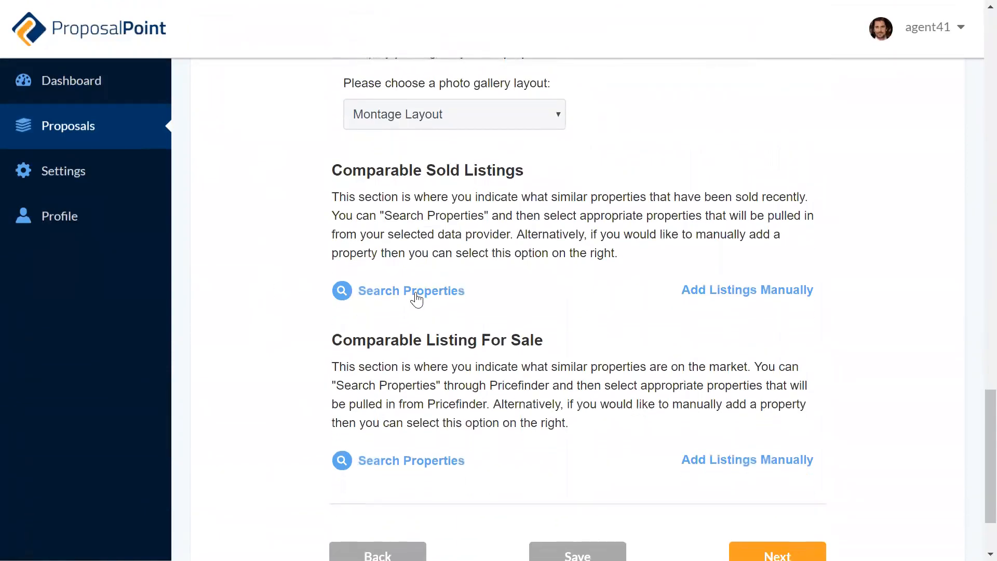
{"action": "left_click", "coordinate": [411, 291]}
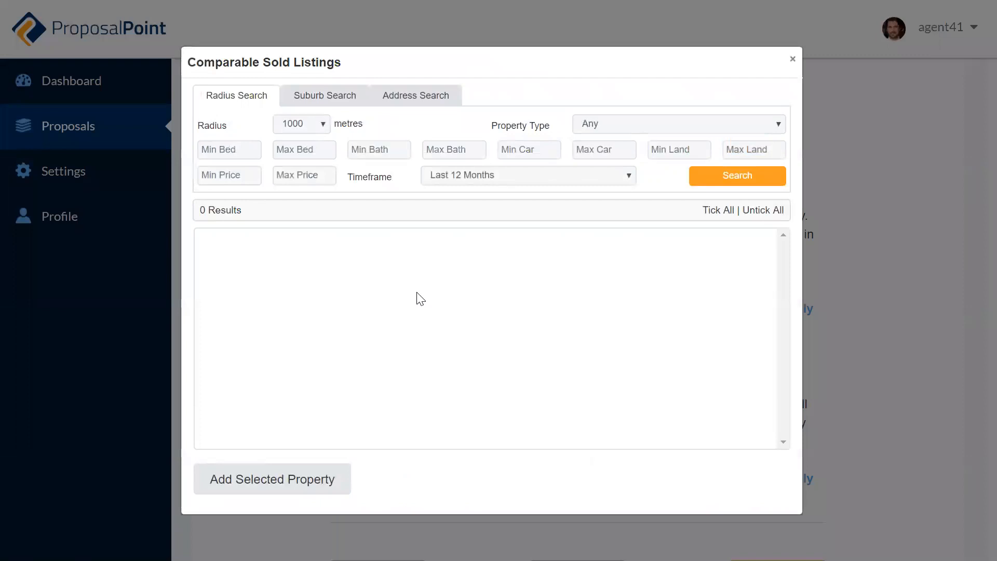
Run a Radius Search for 3-bed, 2-bath sold properties within 1000 metres, returning 19 results.
{"action": "left_click", "coordinate": [229, 149]}
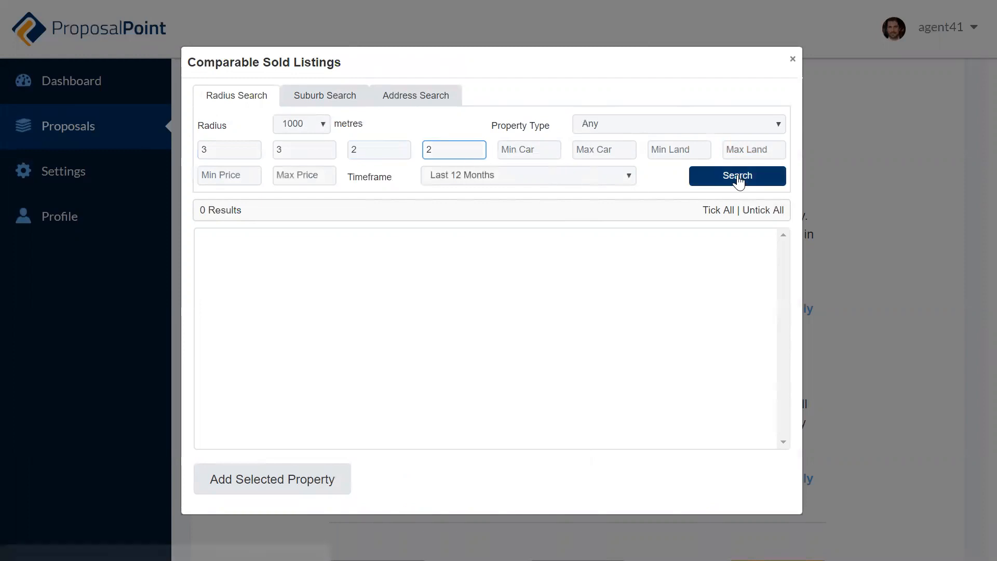
{"action": "left_click", "coordinate": [736, 176]}
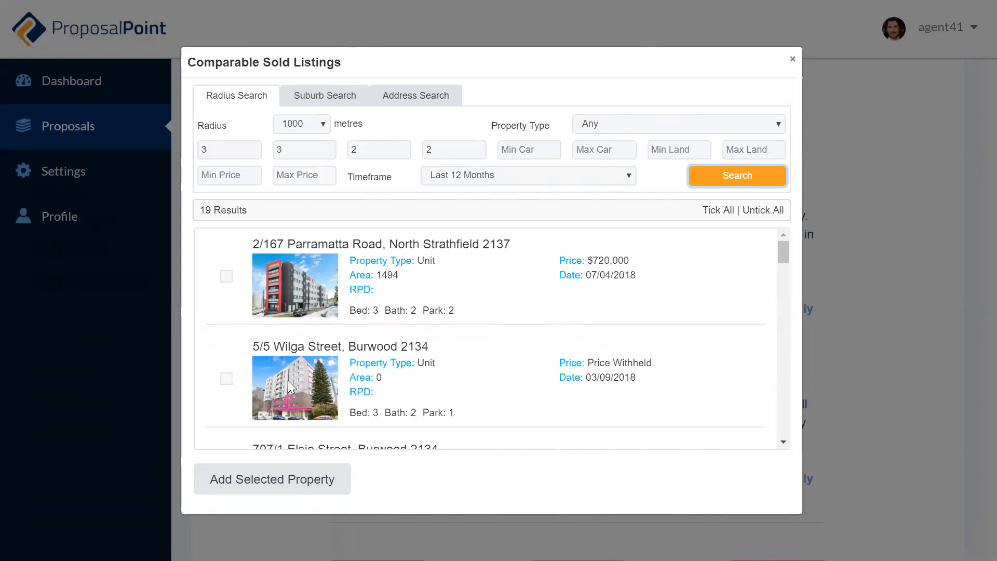
{"action": "mouse_move", "coordinate": [291, 388]}
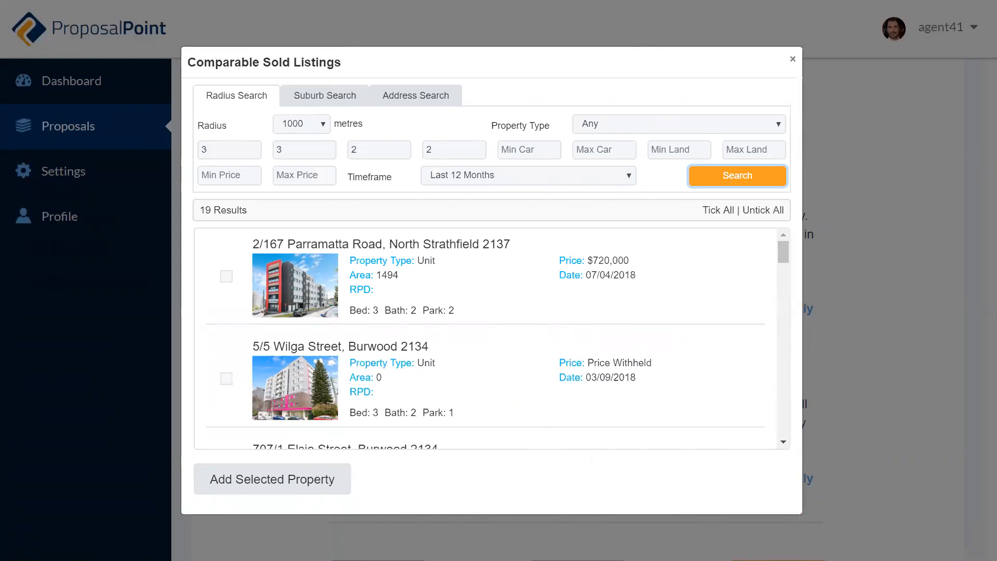